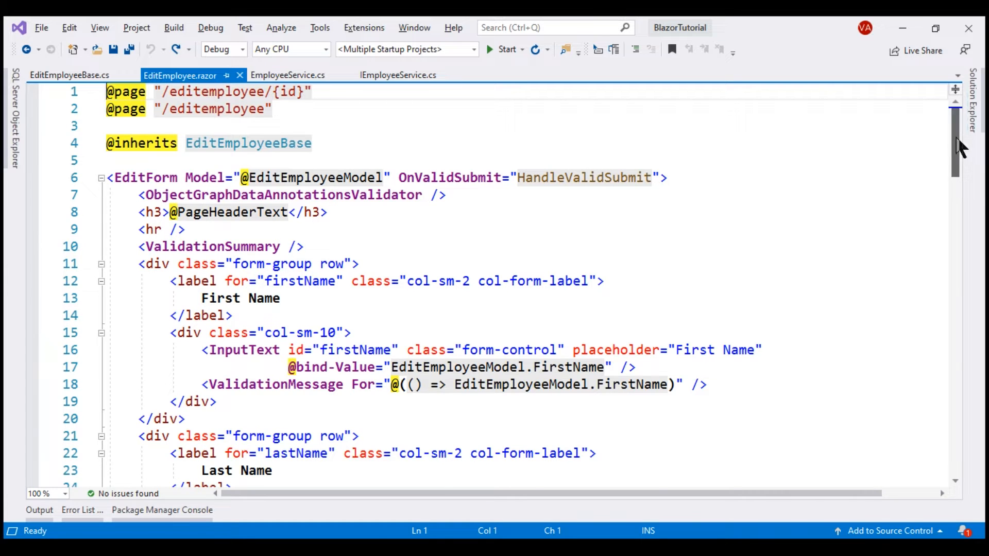
- Duplicate the Submit button in EditEmployee.razor as a type="button" Delete button calling Delete_Click
{"action": "scroll", "scroll_direction": "down", "scroll_amount": 3}
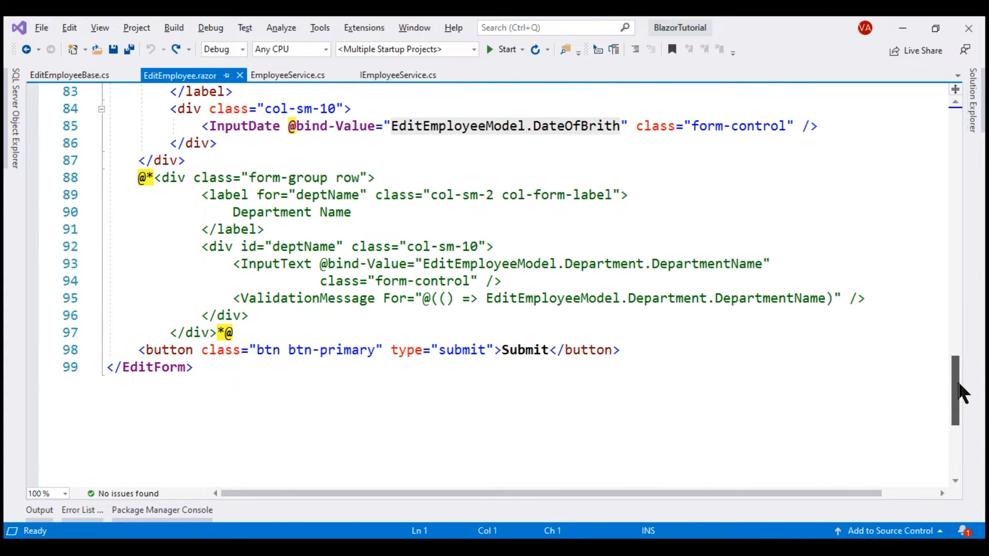
{"action": "left_click", "coordinate": [618, 350]}
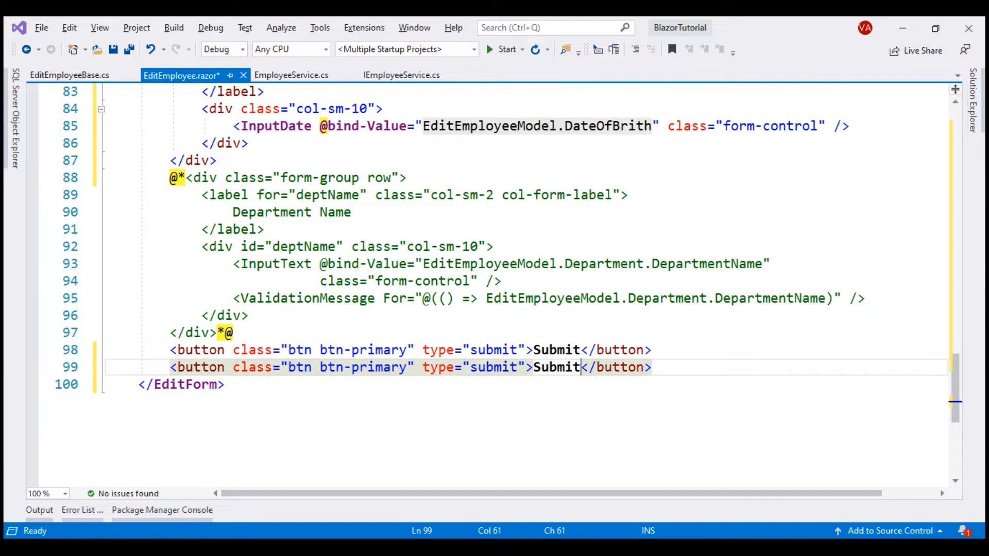
{"action": "type", "text": "Delete"}
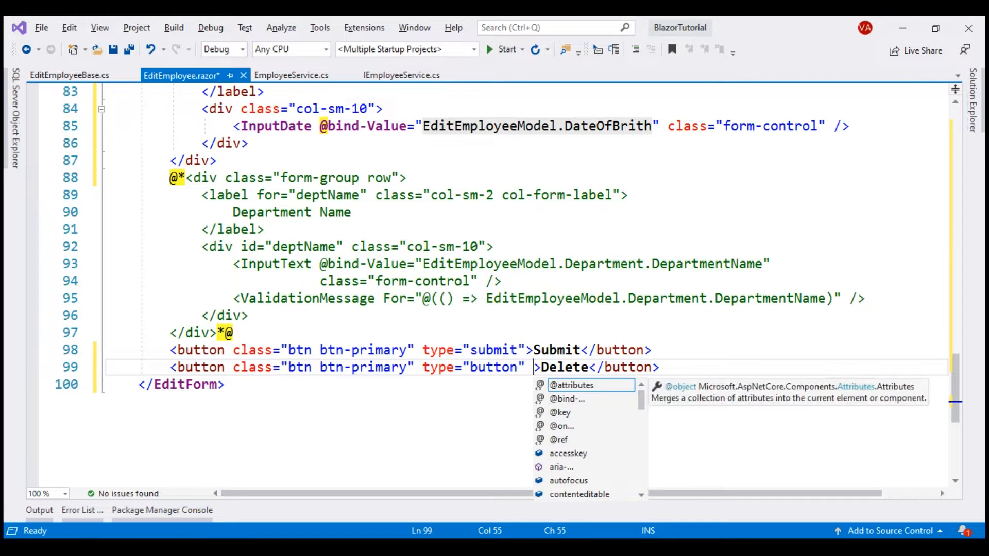
{"action": "type", "text": "onclick=\""}
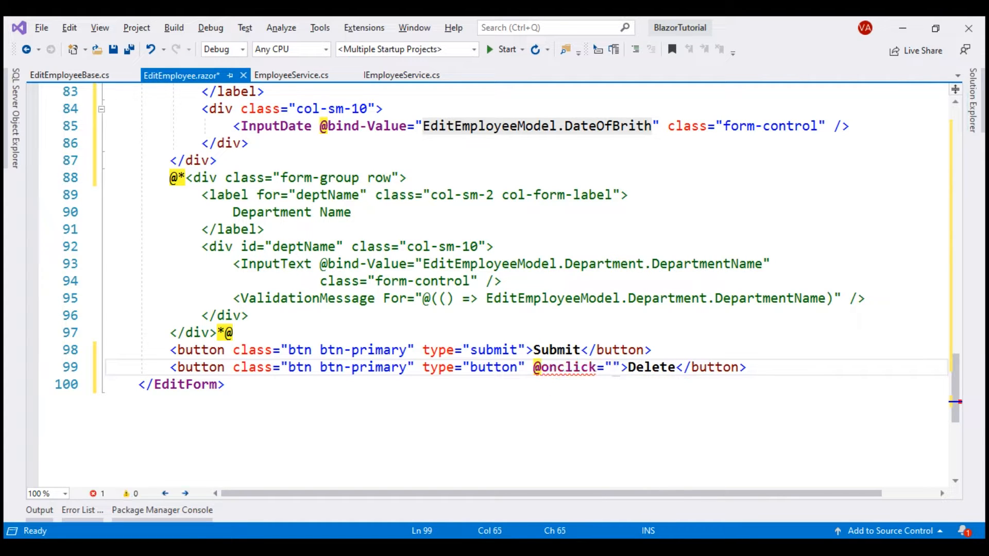
{"action": "type", "text": "Delete"}
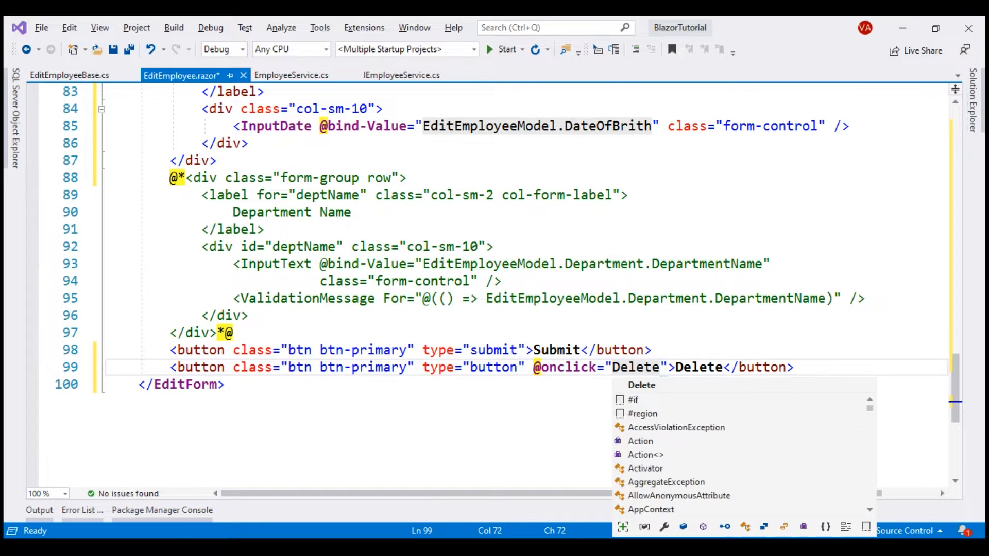
{"action": "type", "text": "_Click"}
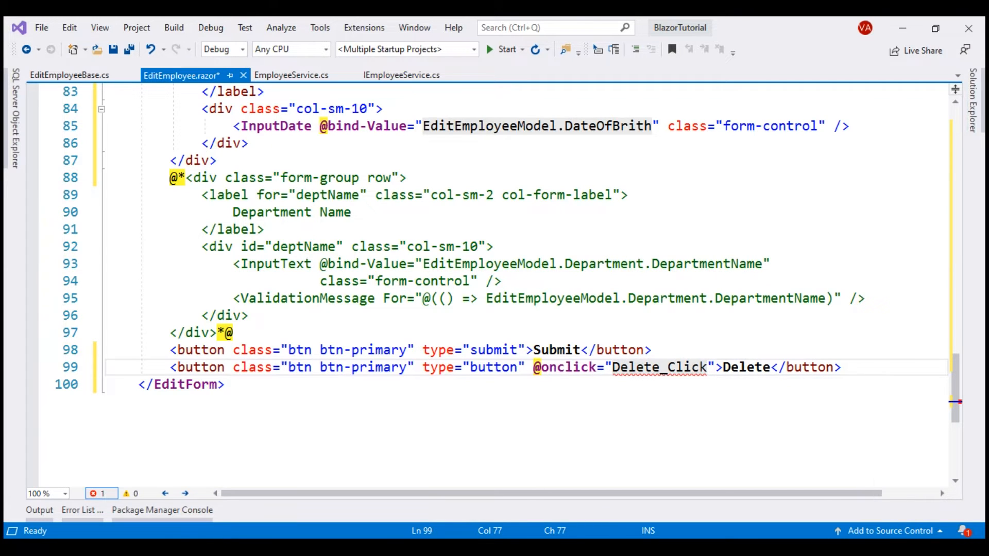
{"action": "double_click", "coordinate": [657, 367]}
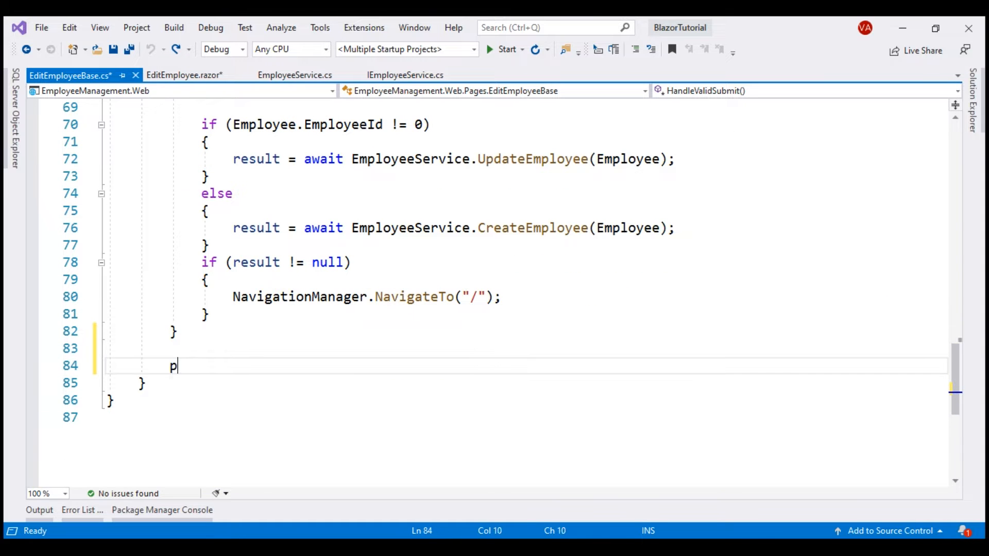
- Add an empty protected async Task Delete_Click() method below HandleValidSubmit in EditEmployeeBase
{"action": "type", "text": "rotected async Task"}
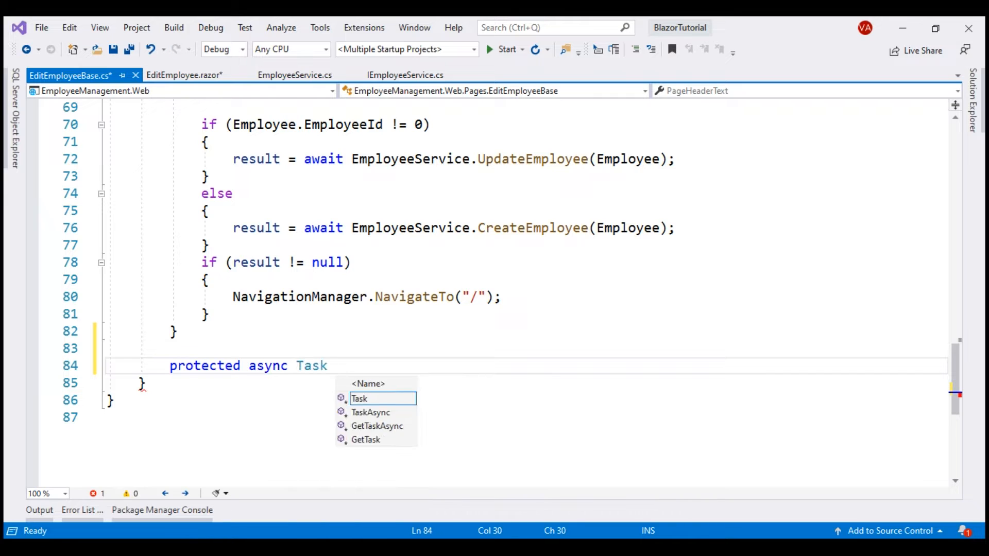
{"action": "type", "text": "Delete_Click()"}
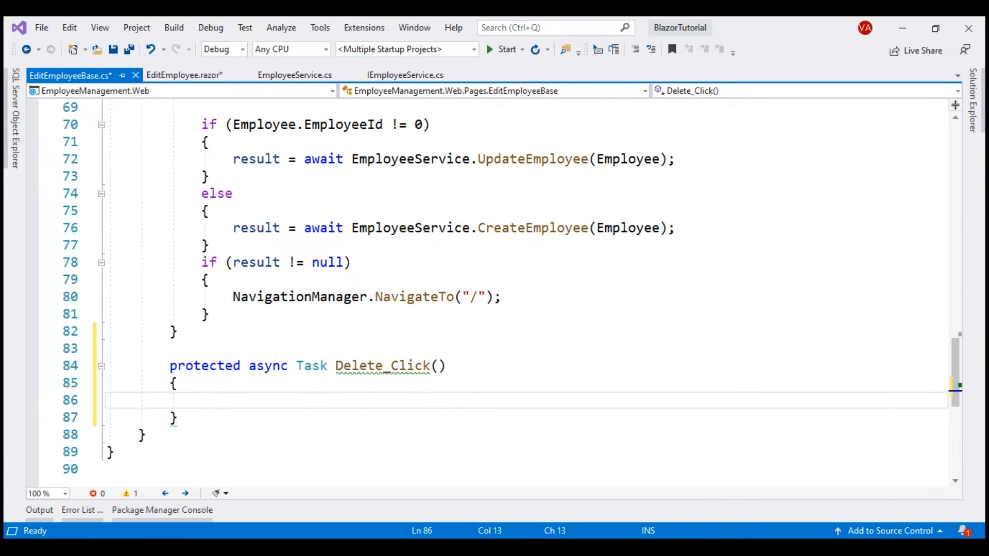
{"action": "left_click", "coordinate": [201, 400]}
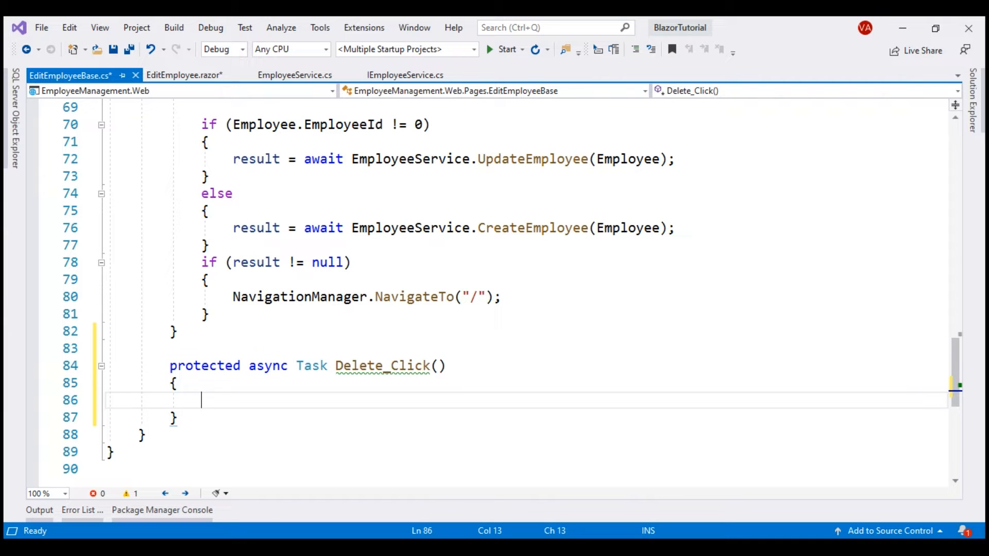
{"action": "mouse_move", "coordinate": [541, 113]}
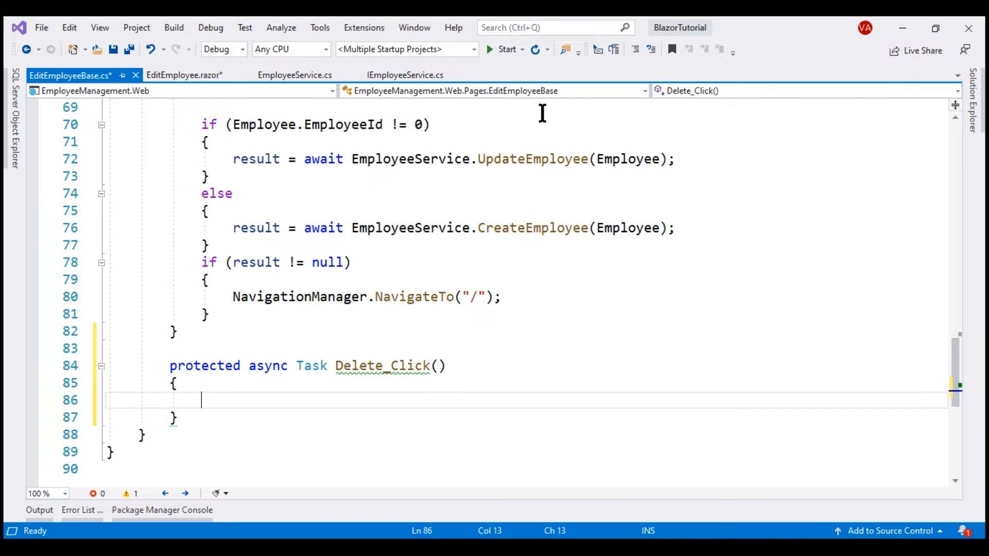
{"action": "left_click", "coordinate": [405, 76]}
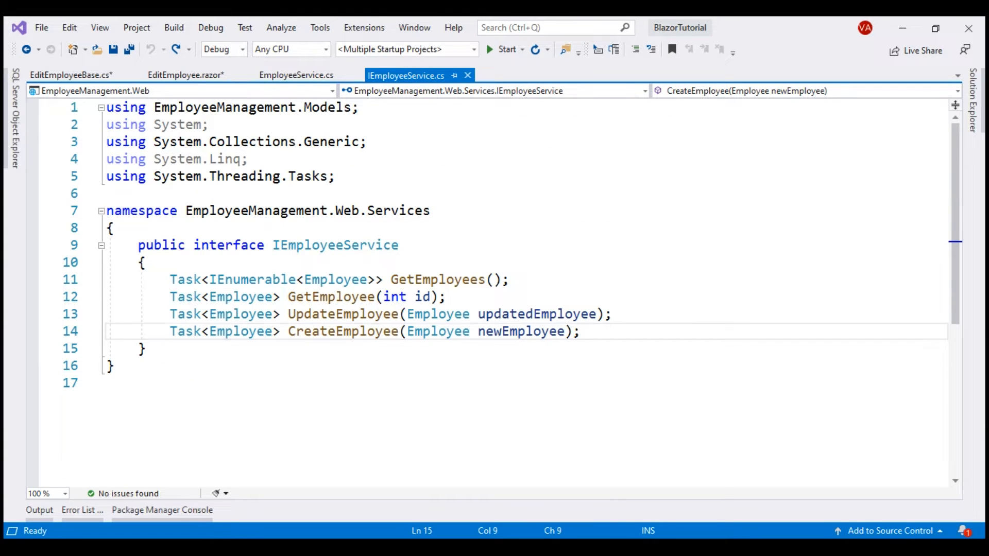
- Add Task DeleteEmployee(int id); after CreateEmployee in IEmployeeService
{"action": "type", "text": "Task"}
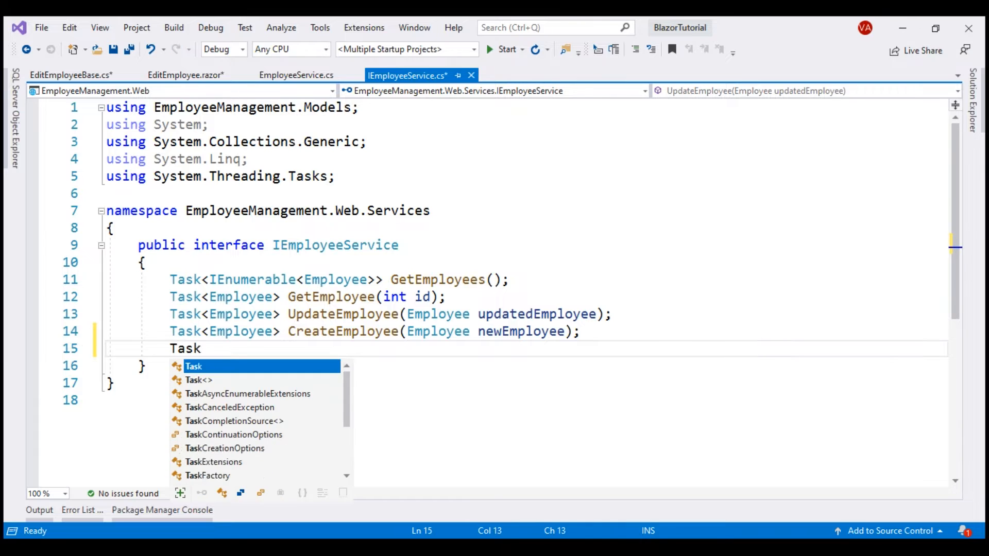
{"action": "type", "text": "DeleteEmployee(int id);"}
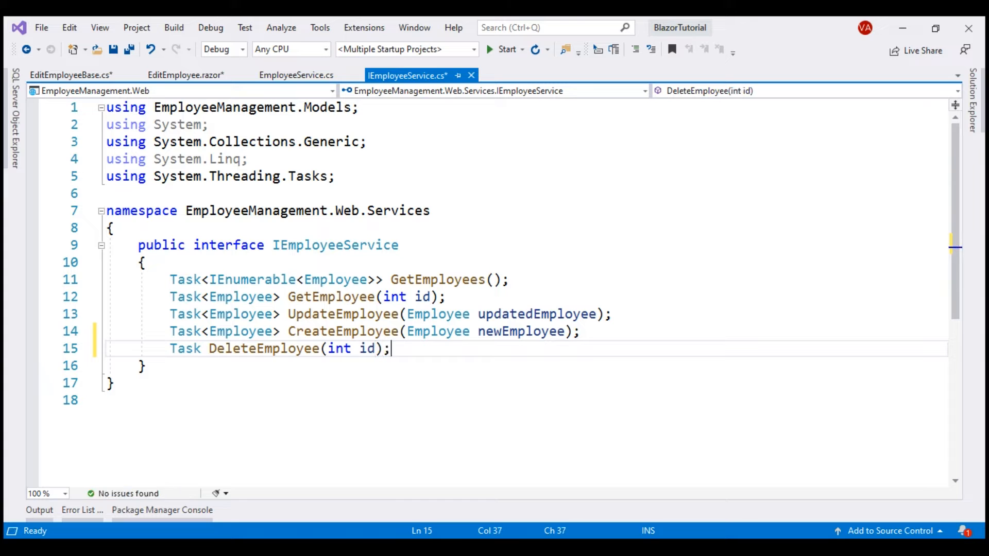
{"action": "left_click", "coordinate": [296, 75]}
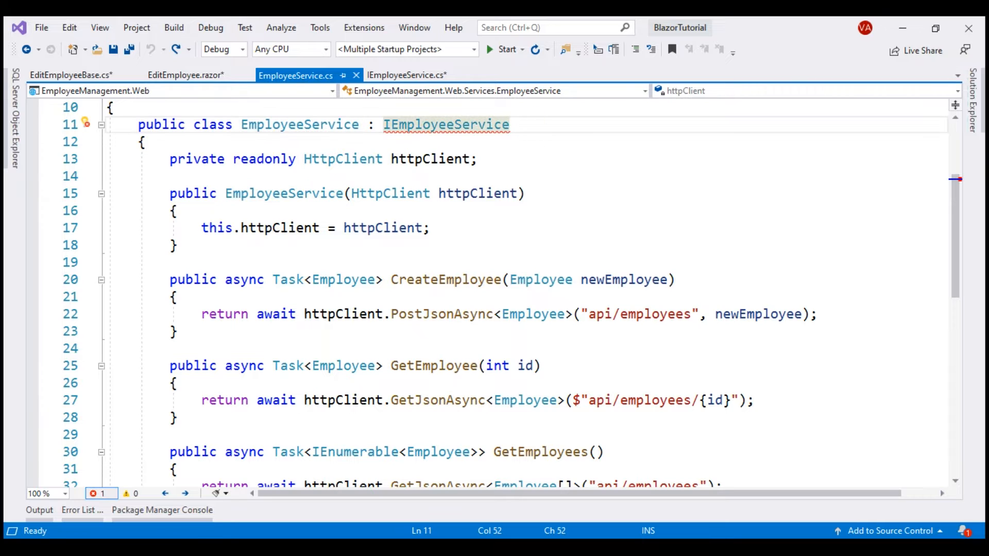
- Generate the DeleteEmployee stub and call httpClient.DeleteAsync($"api/employees/{id}") in it
{"action": "left_click", "coordinate": [86, 123]}
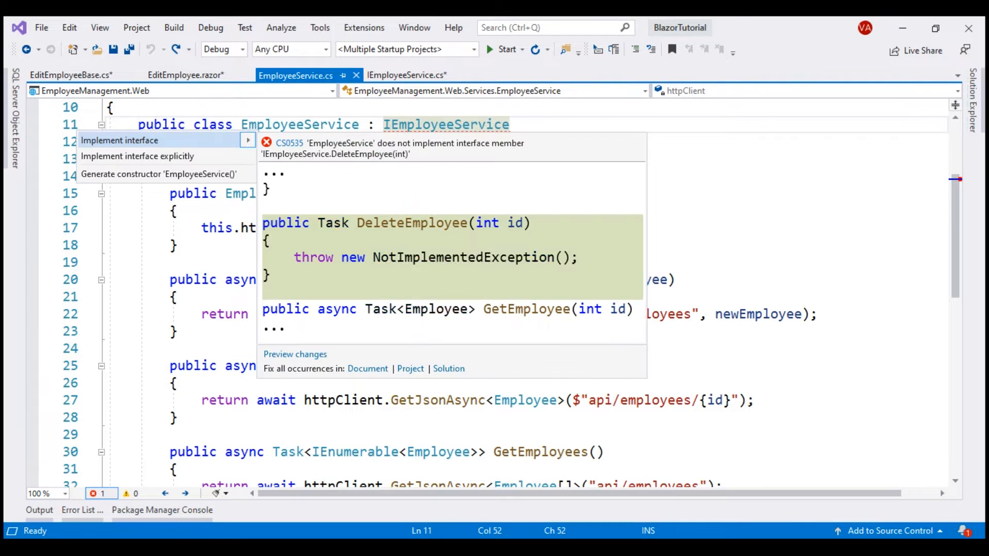
{"action": "left_click", "coordinate": [118, 140]}
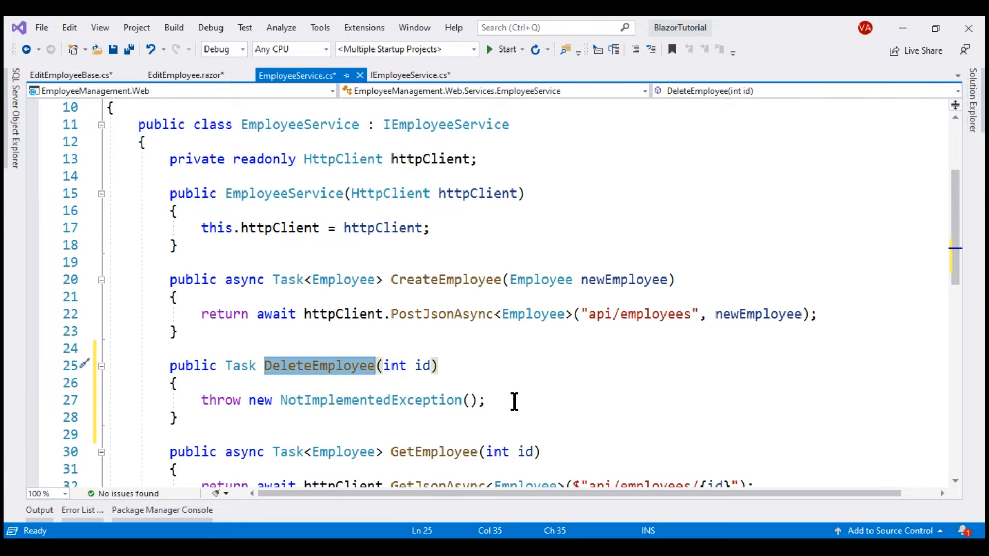
{"action": "type", "text": "await httpClient.DeleteAsync($\"api/employees/{id}\");"}
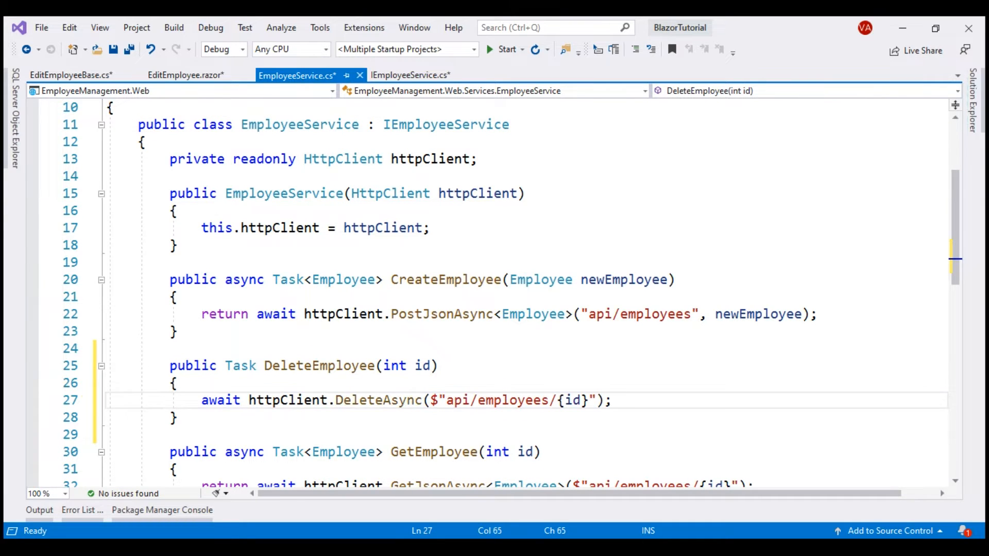
- Review the DeleteAsync call and mark the DeleteEmployee method async
{"action": "double_click", "coordinate": [477, 193]}
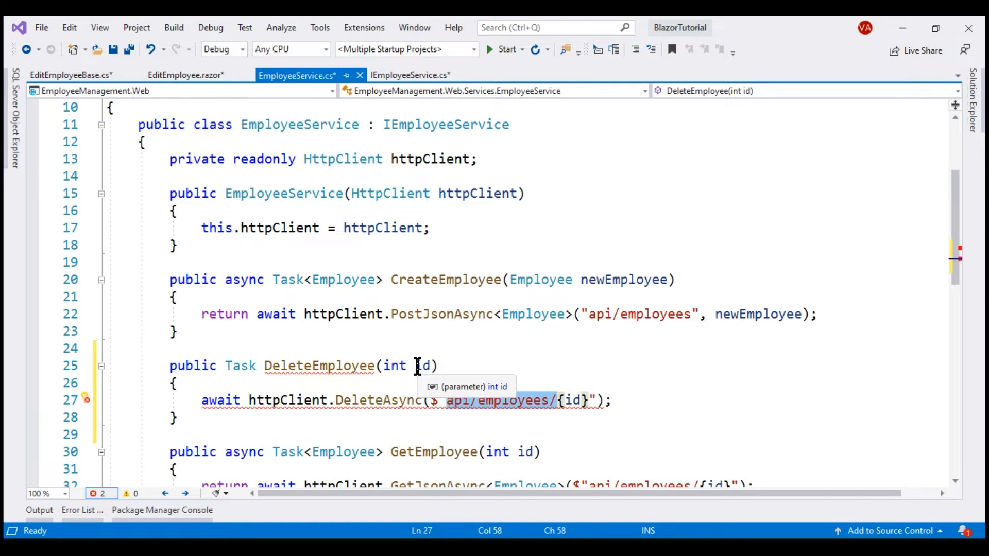
{"action": "double_click", "coordinate": [421, 365]}
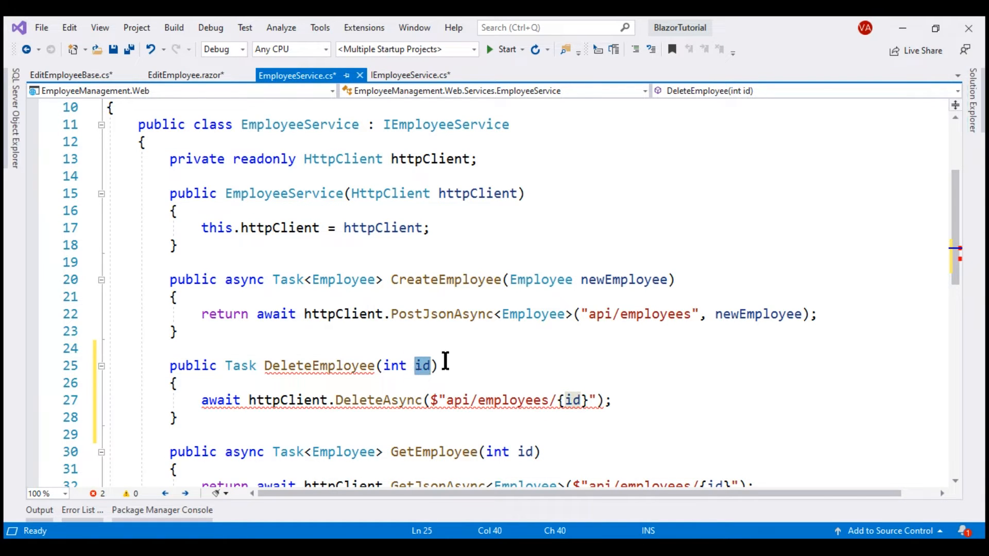
{"action": "left_click", "coordinate": [361, 400]}
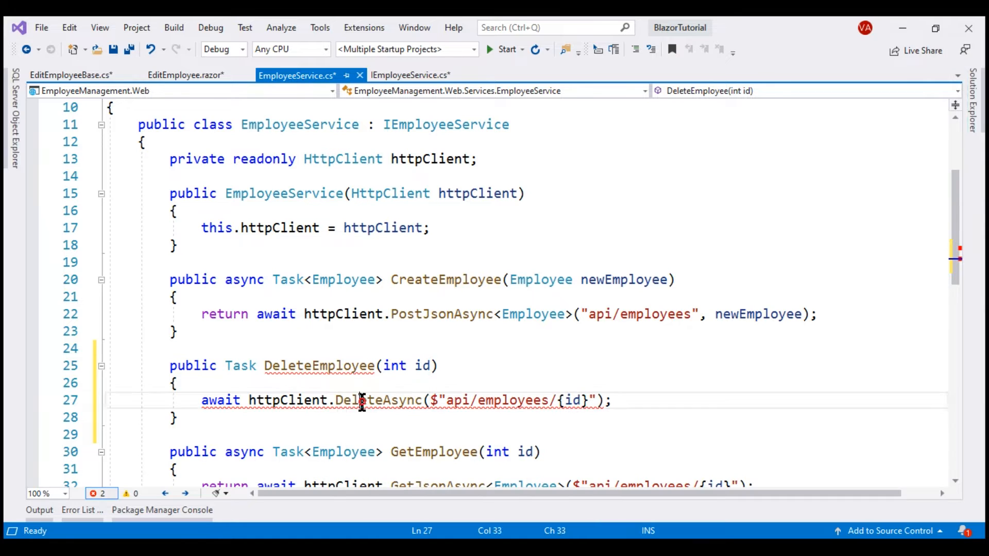
{"action": "double_click", "coordinate": [379, 400]}
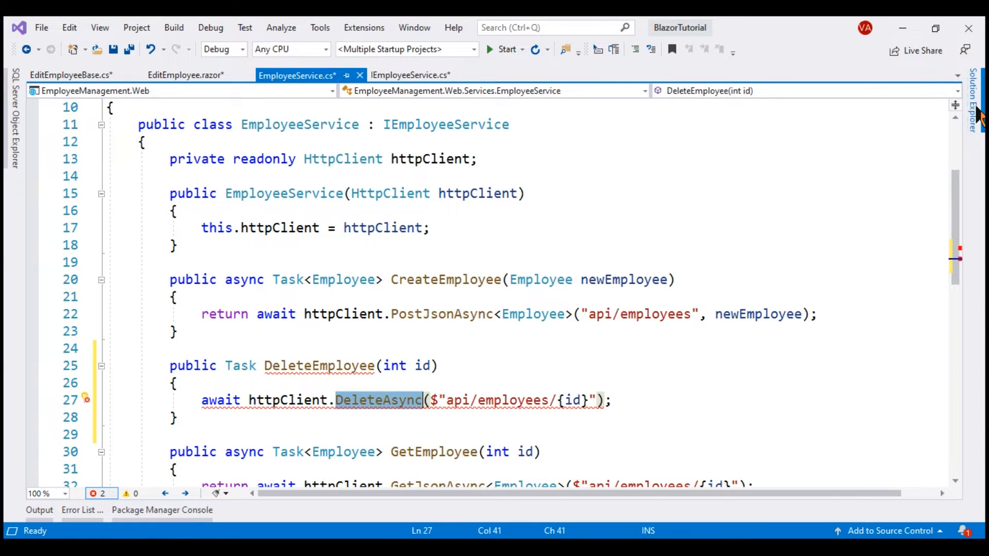
{"action": "left_click", "coordinate": [976, 101]}
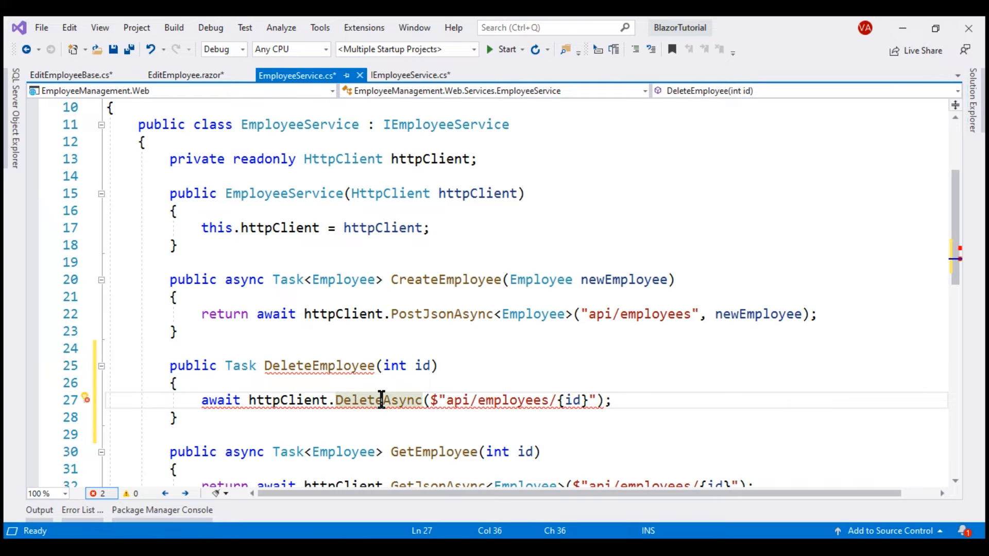
{"action": "mouse_move", "coordinate": [214, 409]}
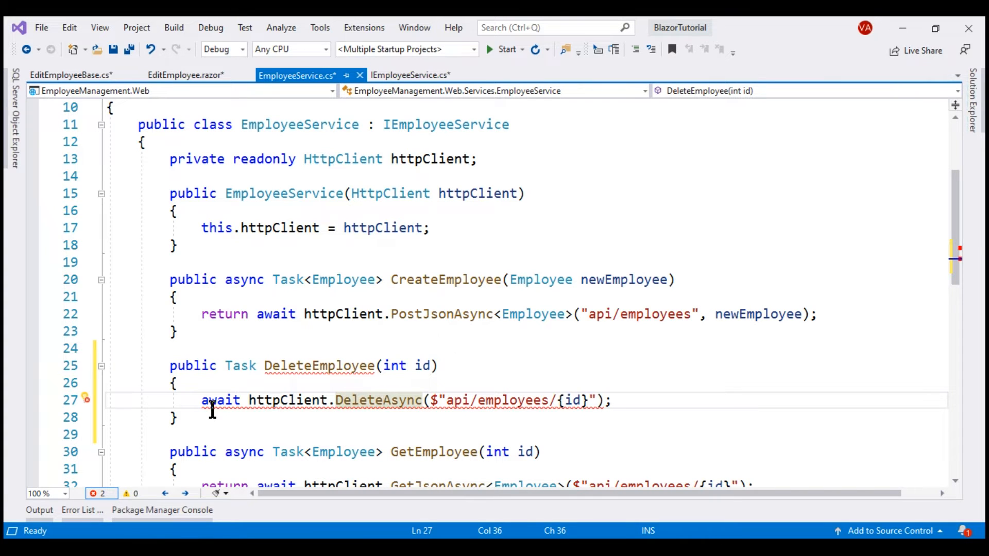
{"action": "double_click", "coordinate": [221, 400]}
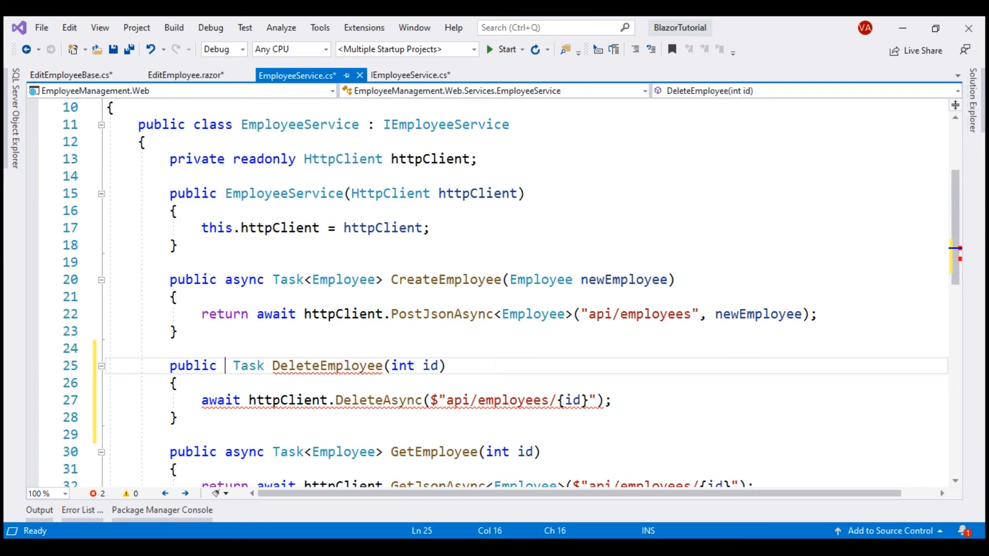
{"action": "type", "text": "async"}
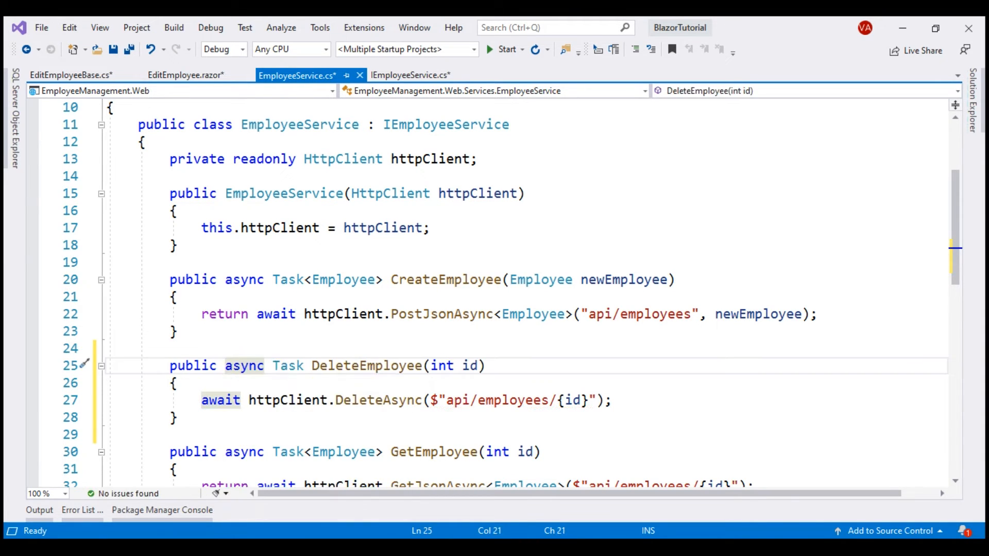
{"action": "mouse_move", "coordinate": [71, 74]}
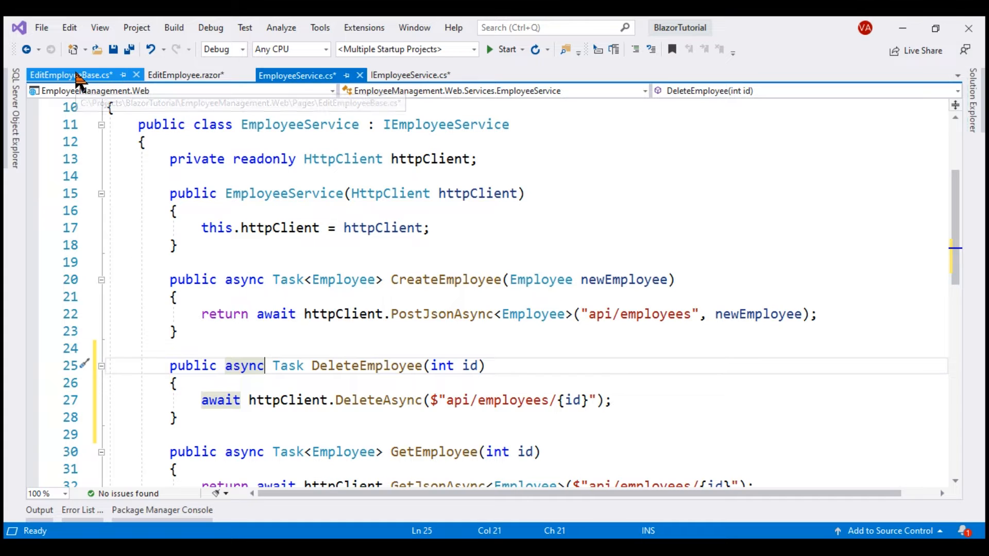
- Make Delete_Click await EmployeeService.DeleteEmployee(Employee.EmployeeId), then NavigateTo("/")
{"action": "left_click", "coordinate": [71, 74]}
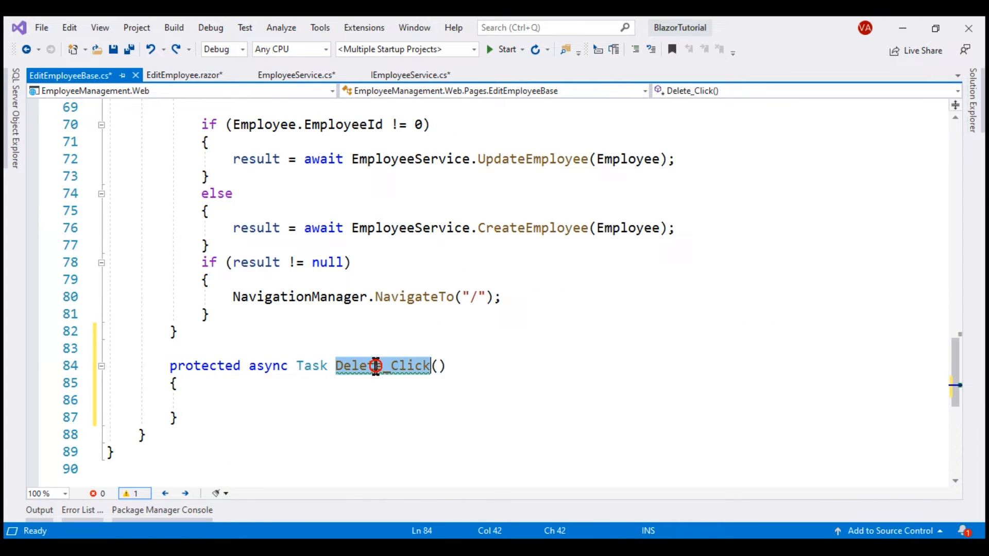
{"action": "left_click", "coordinate": [189, 400]}
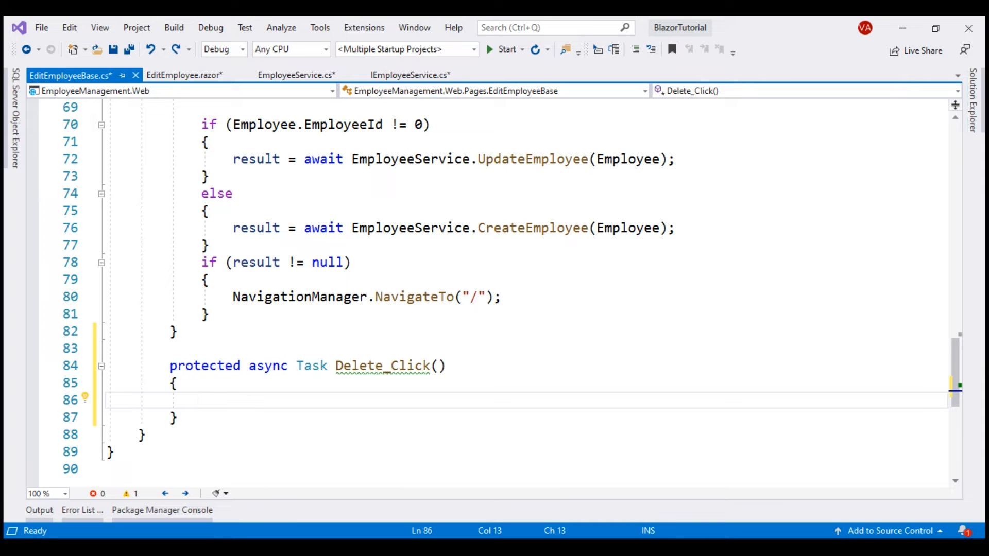
{"action": "mouse_move", "coordinate": [421, 228]}
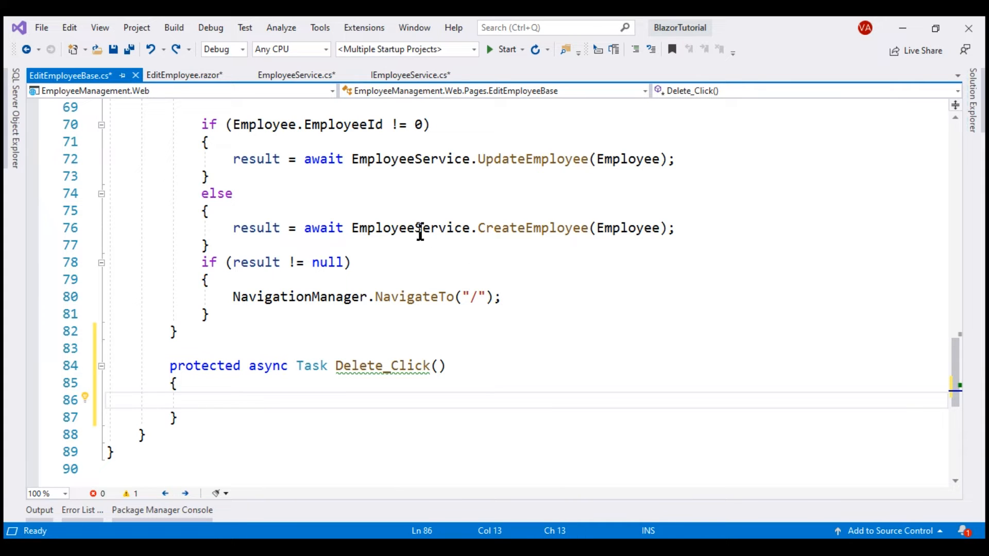
{"action": "double_click", "coordinate": [409, 227]}
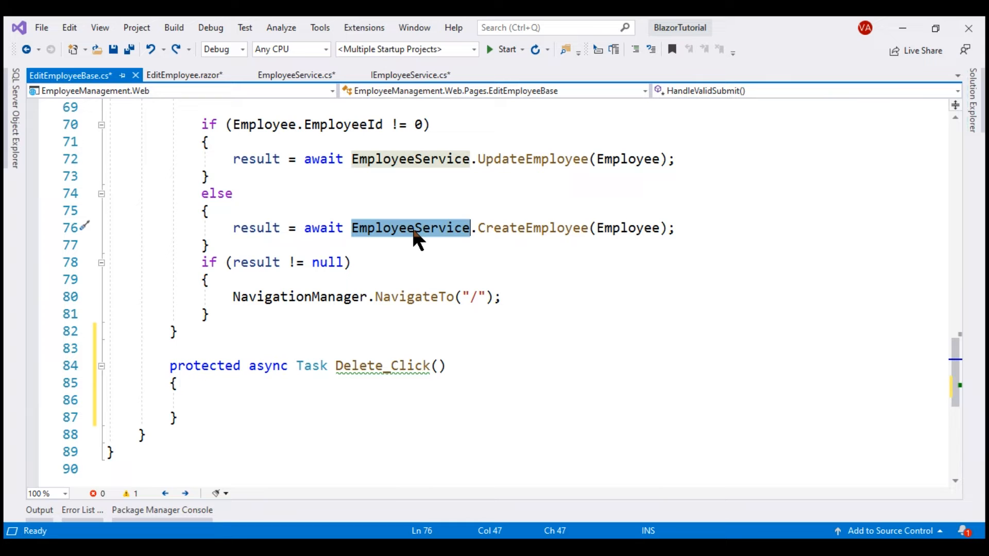
{"action": "type", "text": "EmployeeService"}
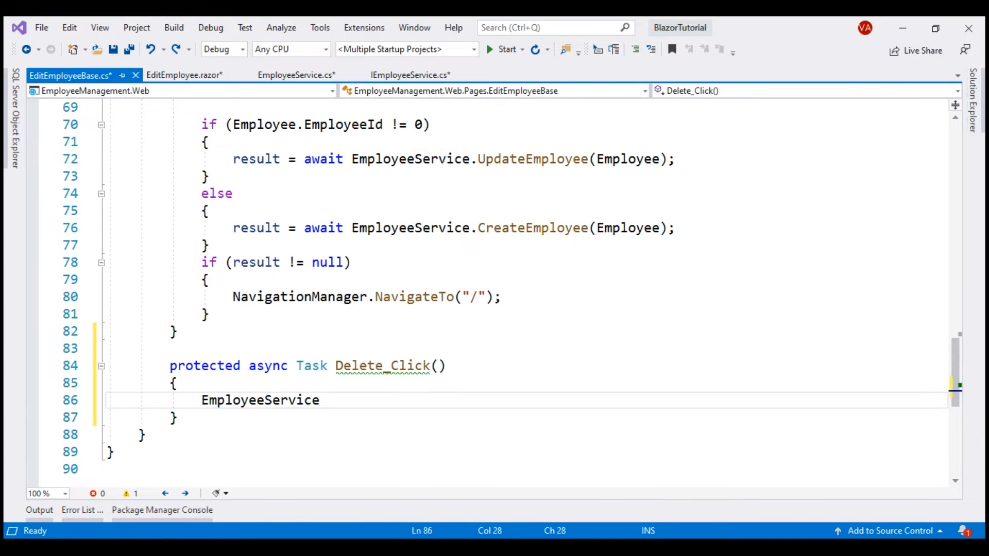
{"action": "type", "text": ".DeleteEmployee"}
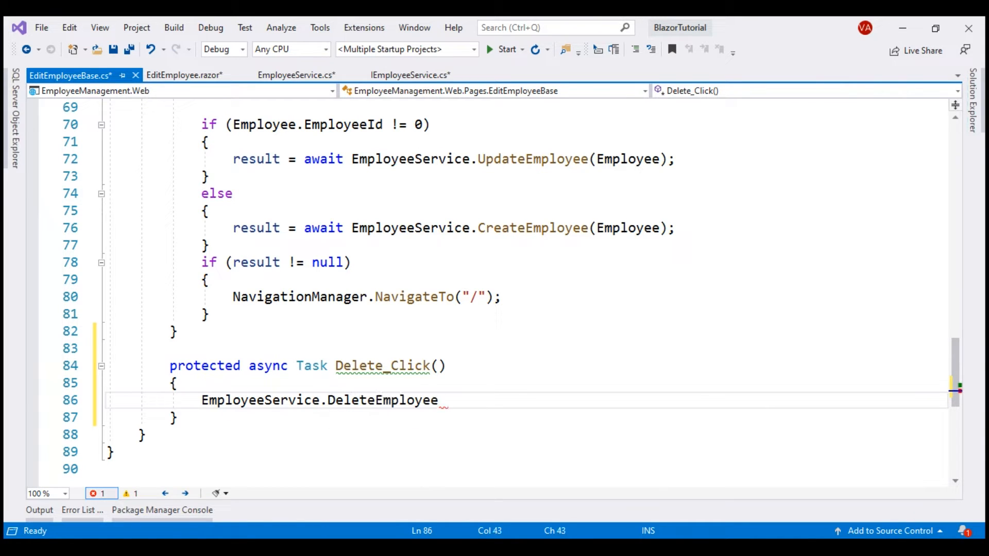
{"action": "type", "text": "("}
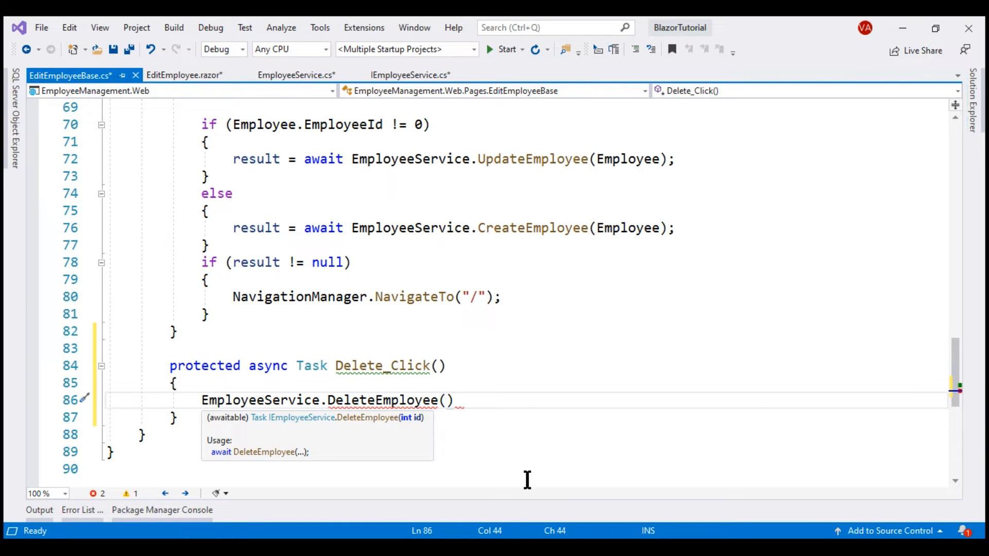
{"action": "left_click", "coordinate": [263, 124]}
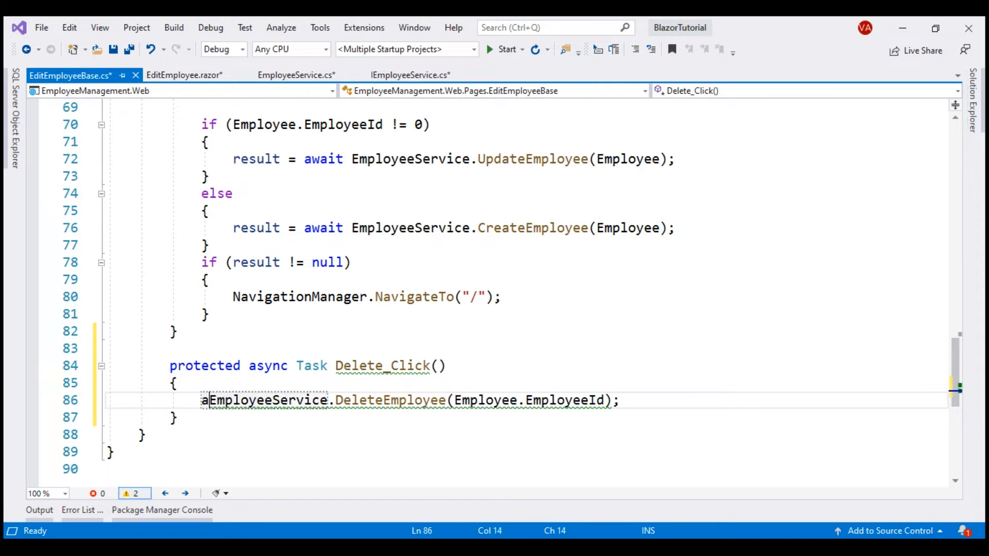
{"action": "type", "text": "wait"}
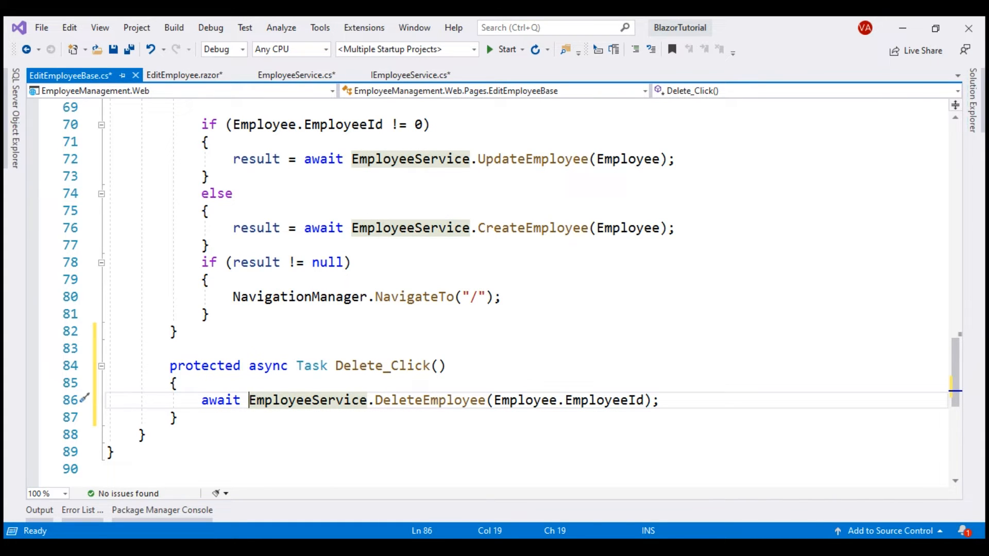
{"action": "mouse_move", "coordinate": [297, 296]}
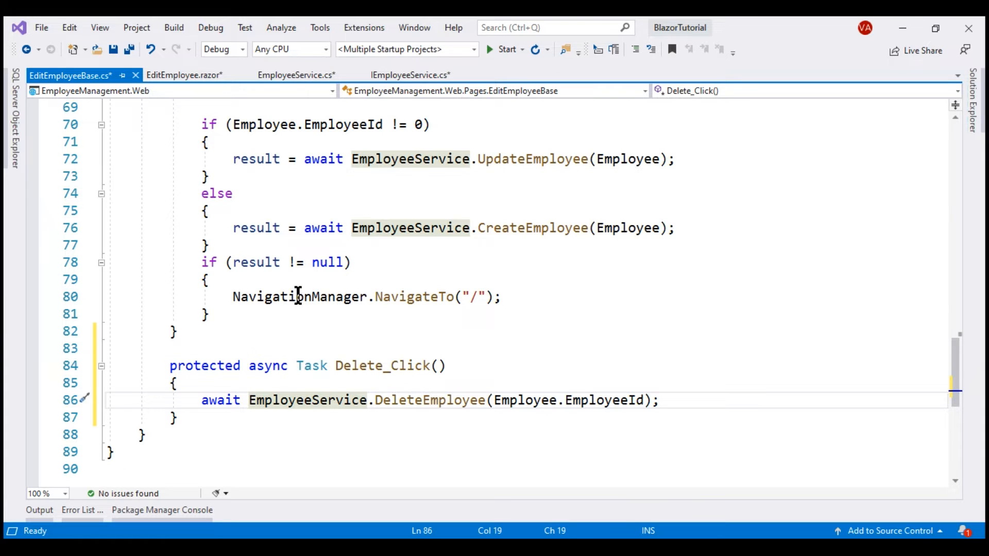
{"action": "double_click", "coordinate": [300, 297]}
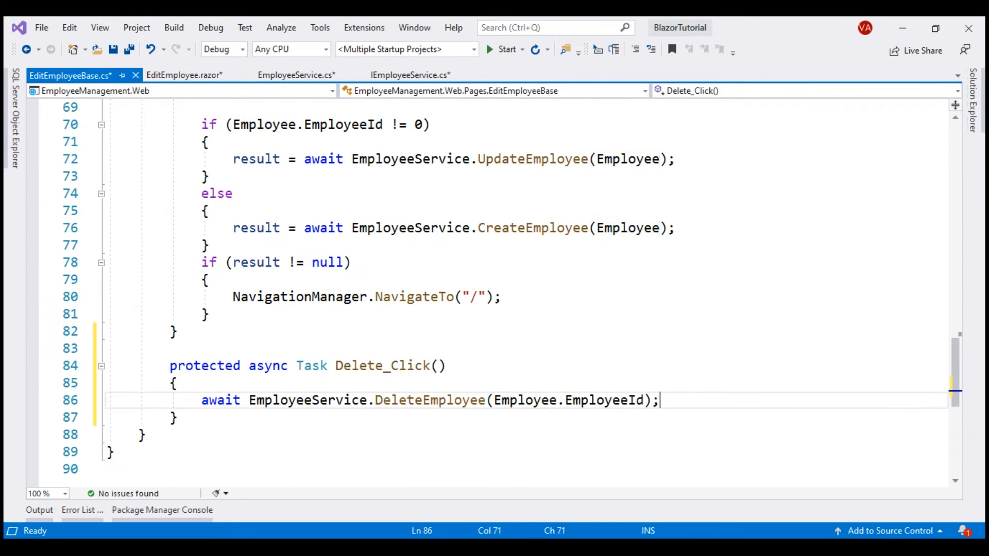
{"action": "type", "text": "NavigationManager.NavigateTo(\"/\");"}
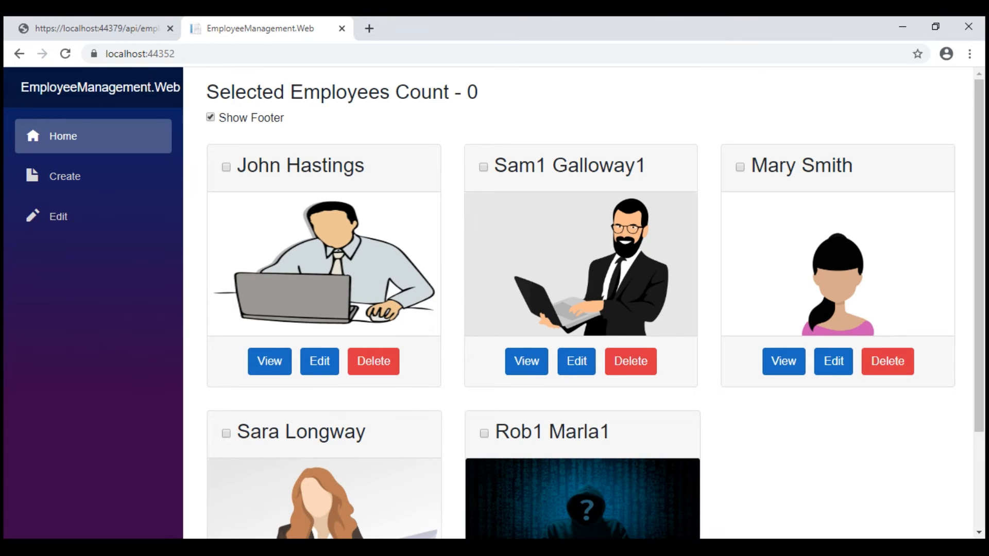
{"action": "mouse_move", "coordinate": [373, 360]}
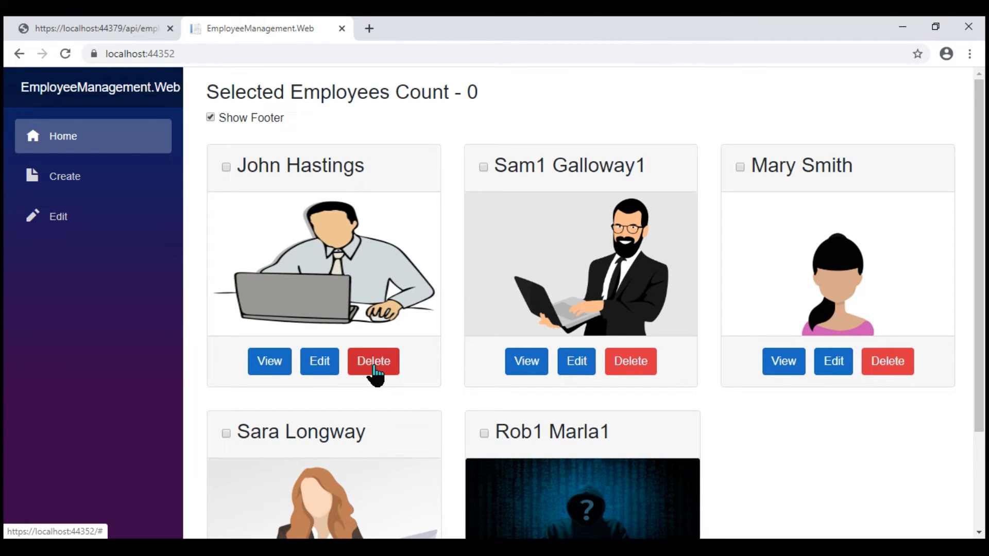
{"action": "mouse_move", "coordinate": [630, 361]}
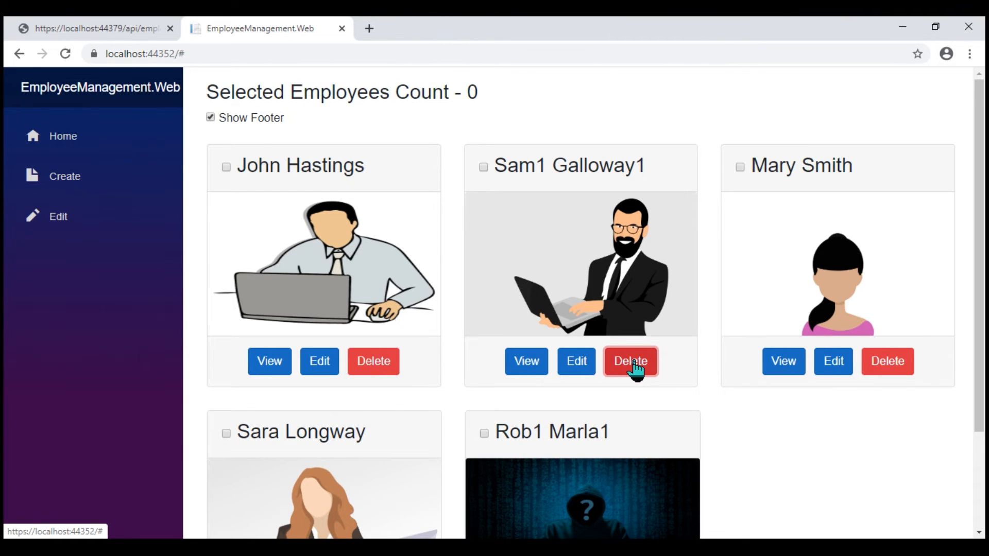
{"action": "mouse_move", "coordinate": [319, 361]}
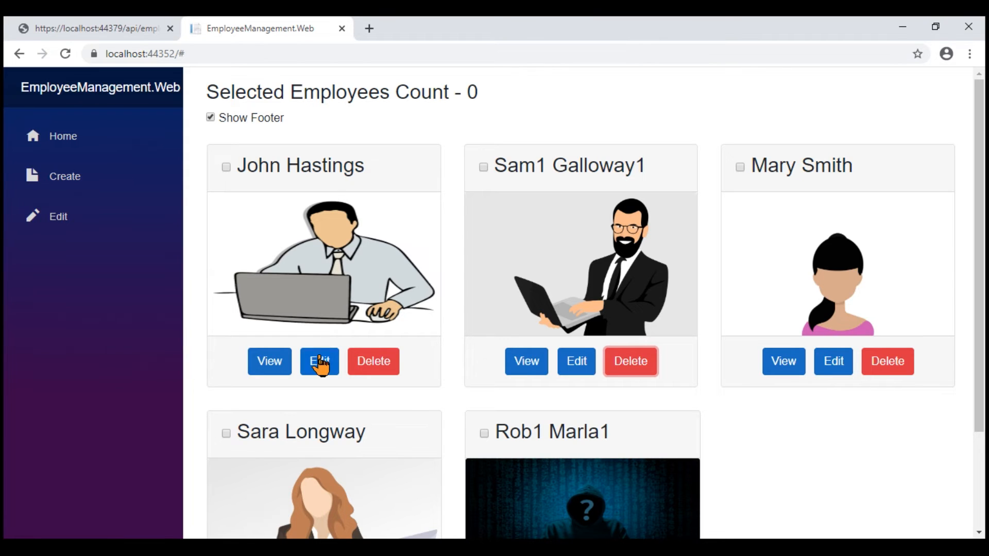
{"action": "left_click", "coordinate": [319, 362]}
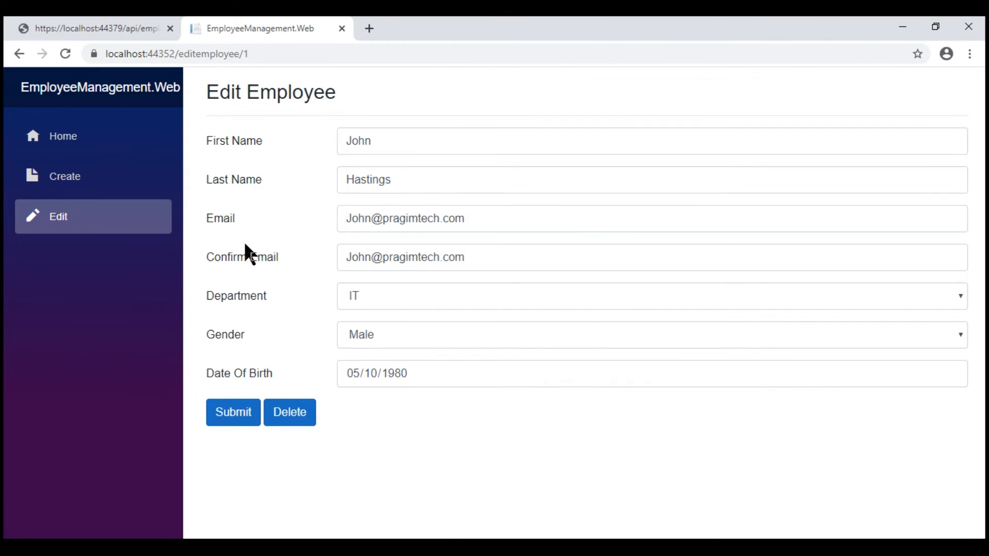
{"action": "mouse_move", "coordinate": [304, 449]}
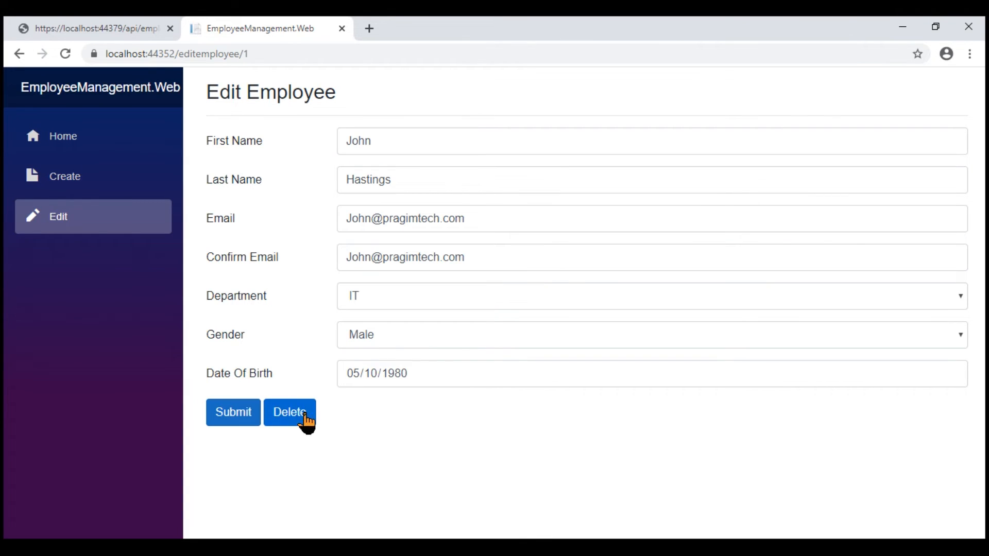
{"action": "mouse_move", "coordinate": [306, 464]}
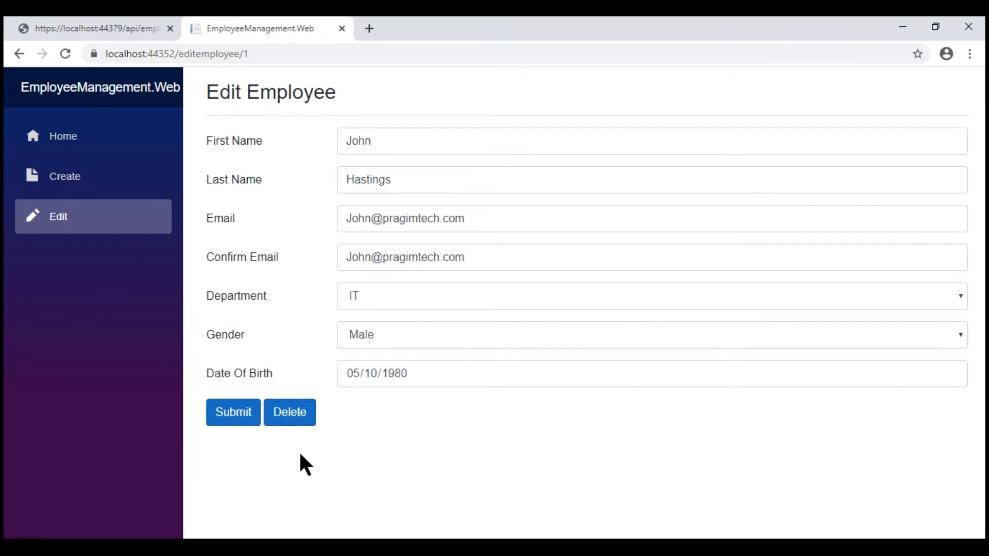
{"action": "mouse_move", "coordinate": [314, 449]}
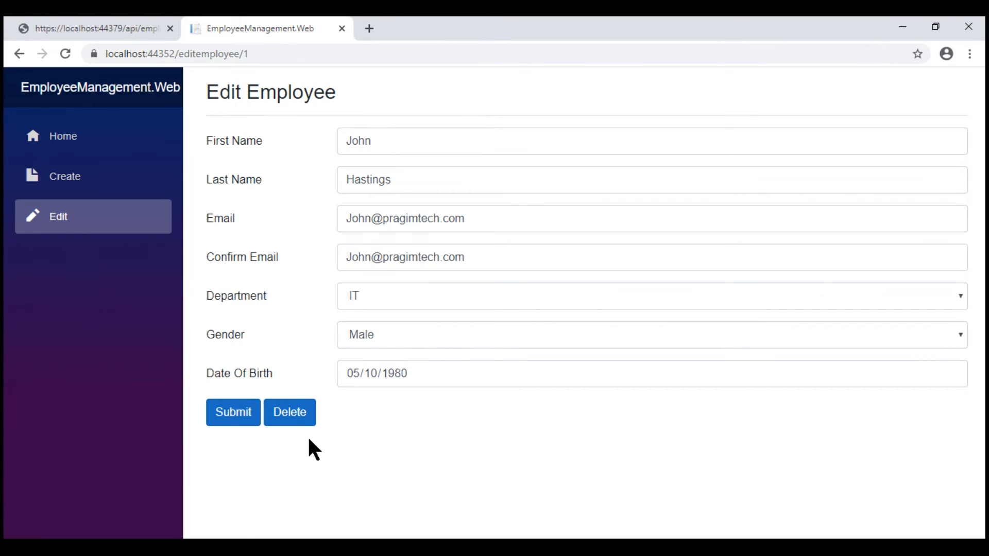
{"action": "mouse_move", "coordinate": [374, 167]}
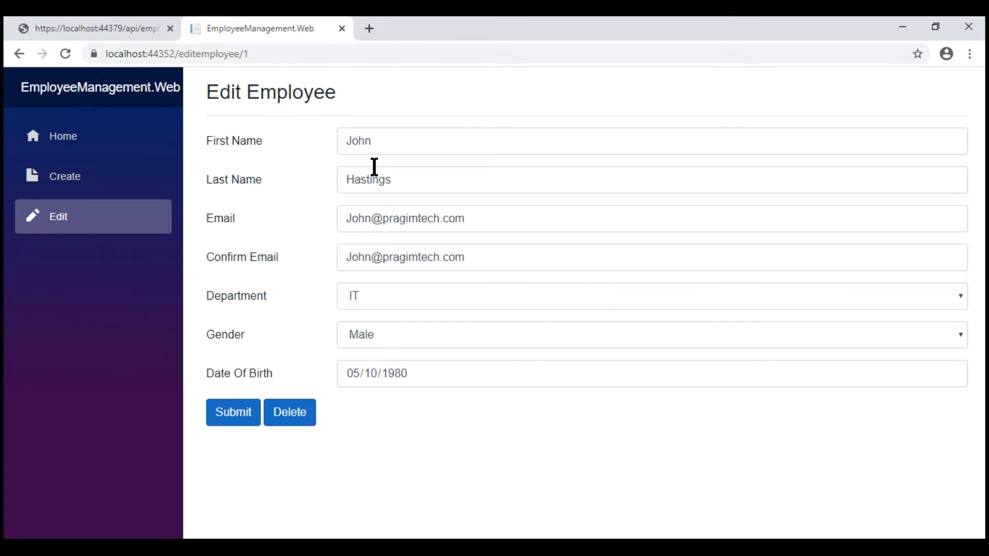
{"action": "left_click", "coordinate": [208, 54]}
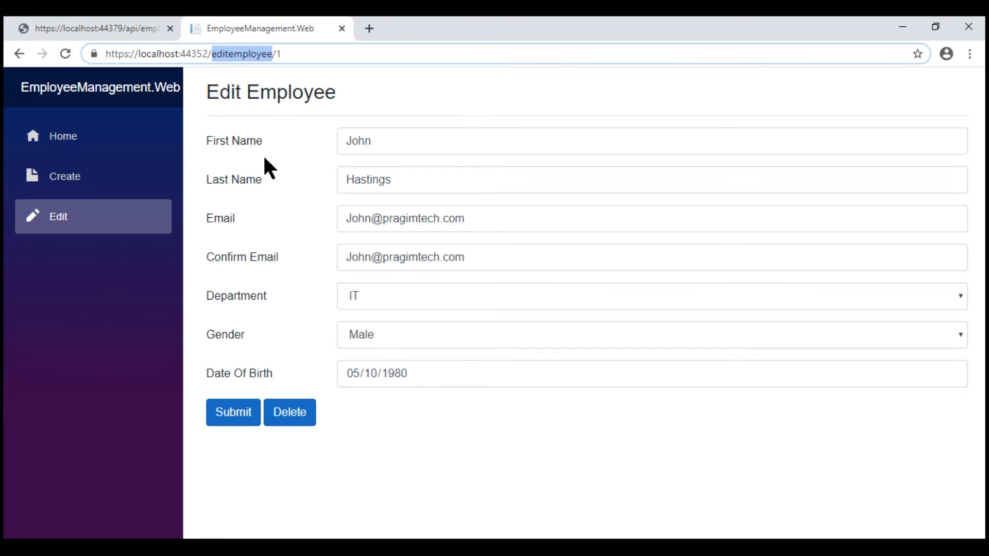
{"action": "double_click", "coordinate": [270, 93]}
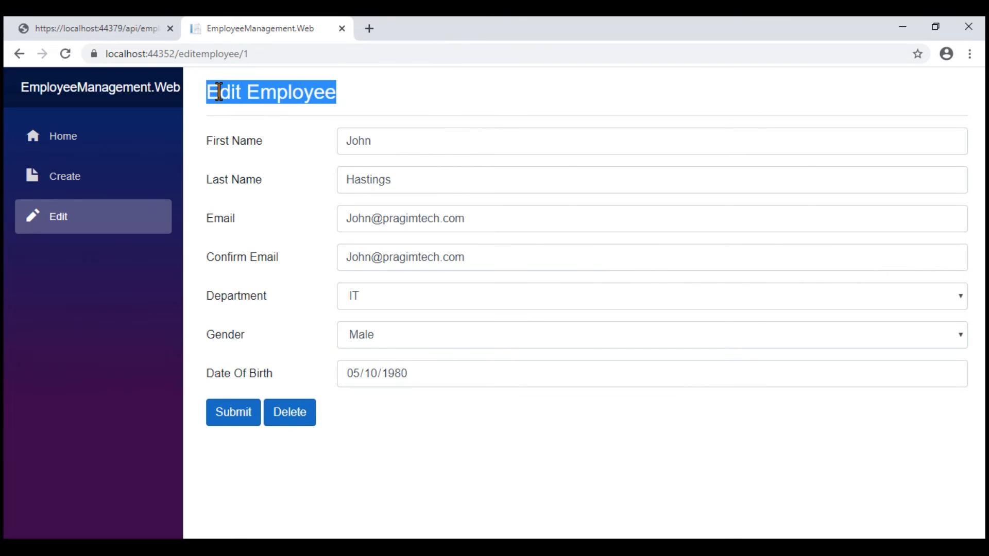
{"action": "left_click", "coordinate": [64, 176]}
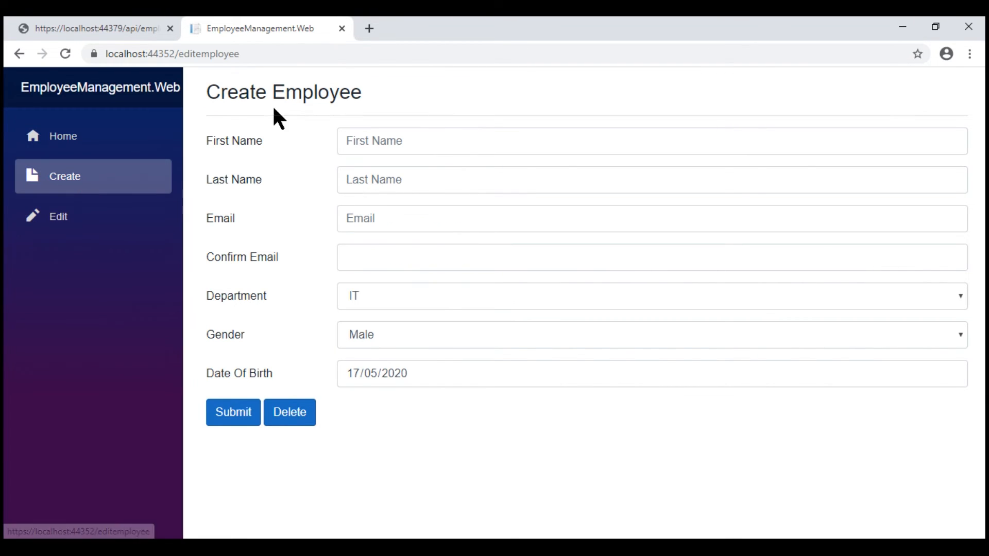
{"action": "double_click", "coordinate": [283, 93]}
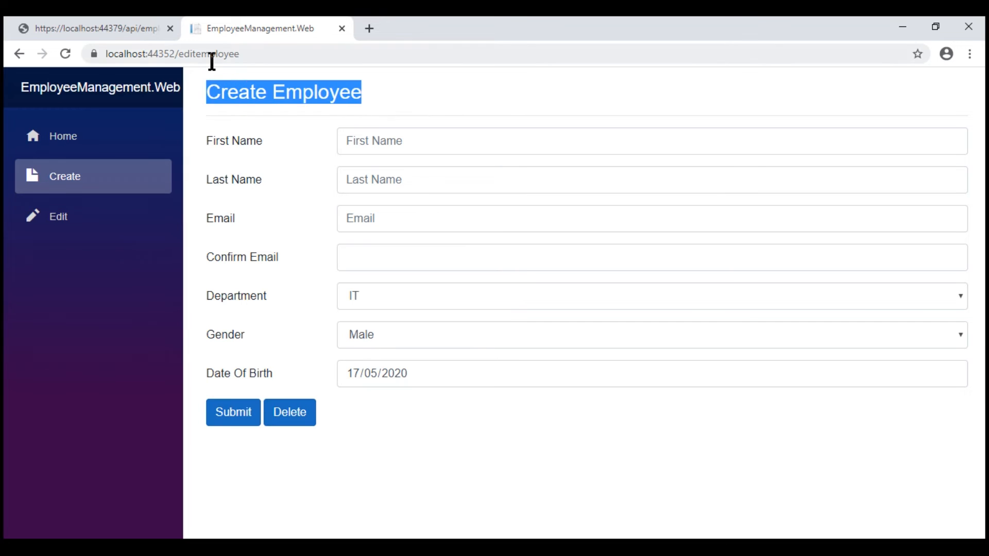
{"action": "left_click", "coordinate": [183, 54]}
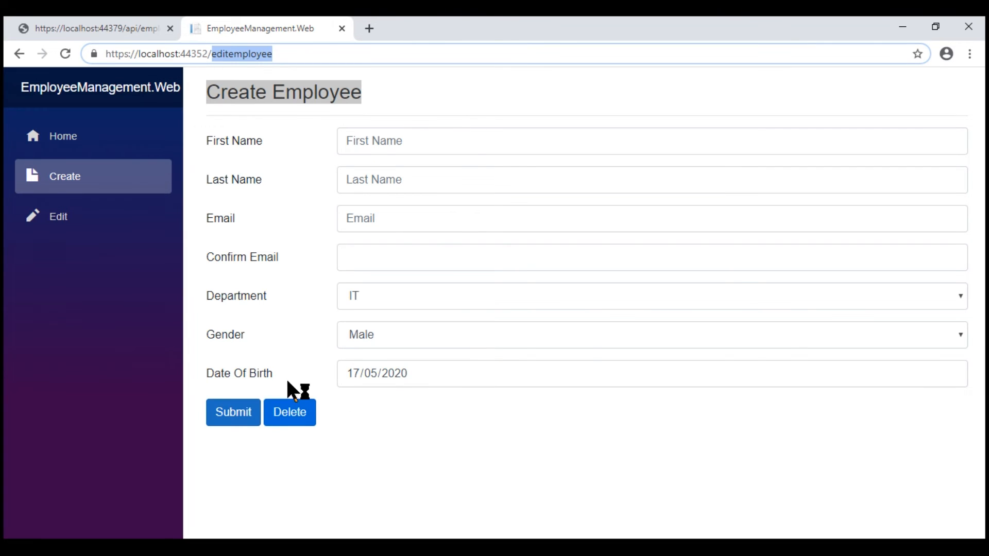
{"action": "mouse_move", "coordinate": [432, 508]}
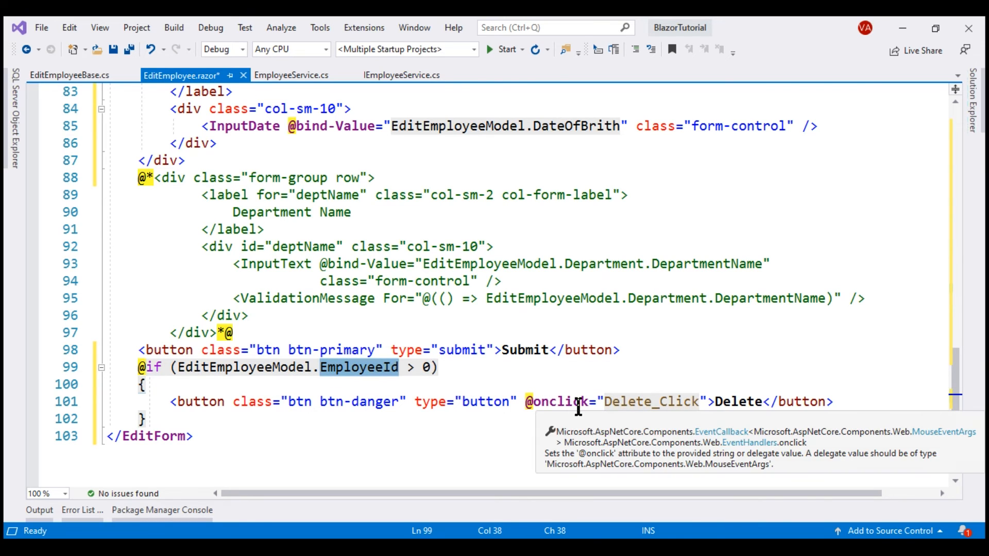
- Show the btn-danger Delete button only when EditEmployeeModel.EmployeeId > 0, and rerun the app
{"action": "left_click", "coordinate": [832, 402]}
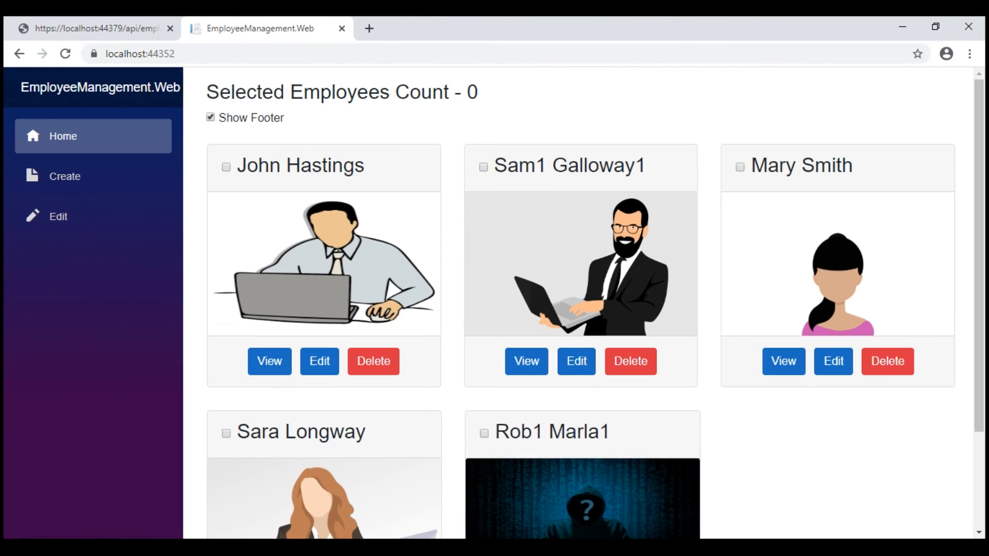
- Confirm Create lacks a Delete button, then delete Sam1 Galloway1 from its edit form
{"action": "left_click", "coordinate": [63, 176]}
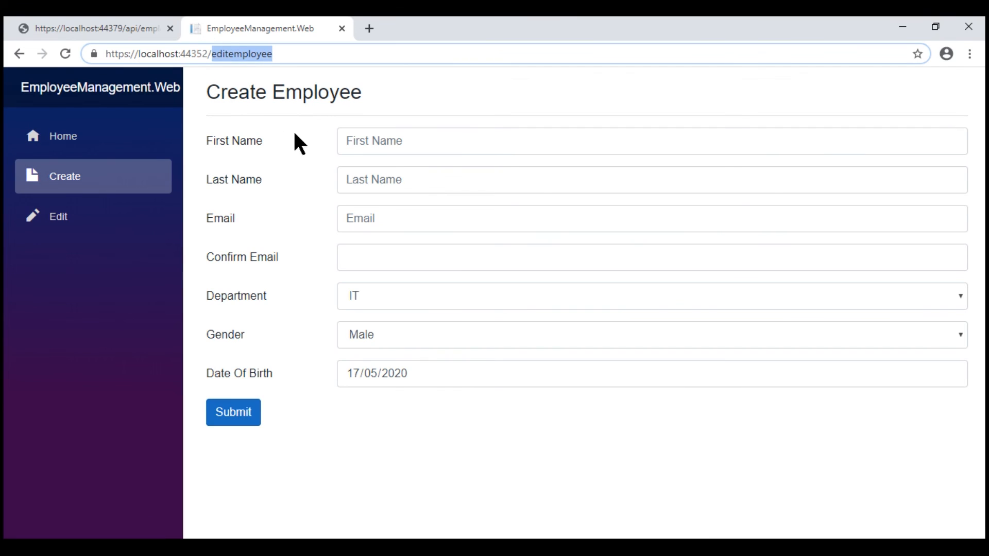
{"action": "mouse_move", "coordinate": [149, 182]}
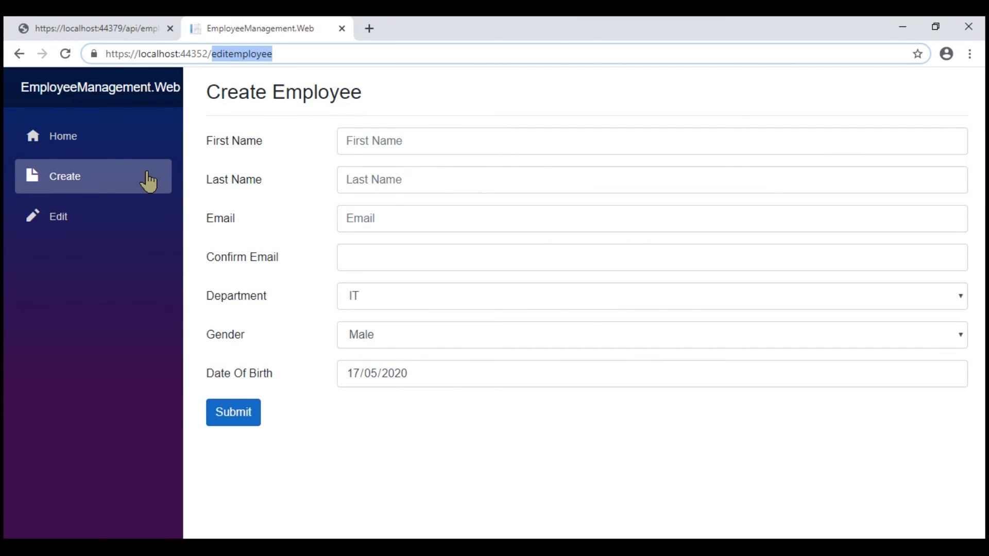
{"action": "left_click", "coordinate": [63, 136]}
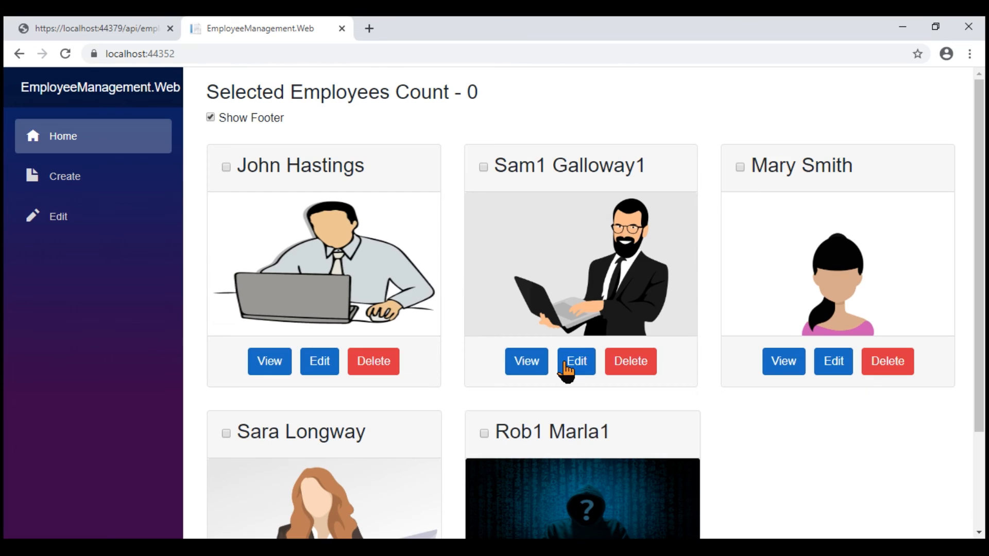
{"action": "left_click", "coordinate": [575, 362]}
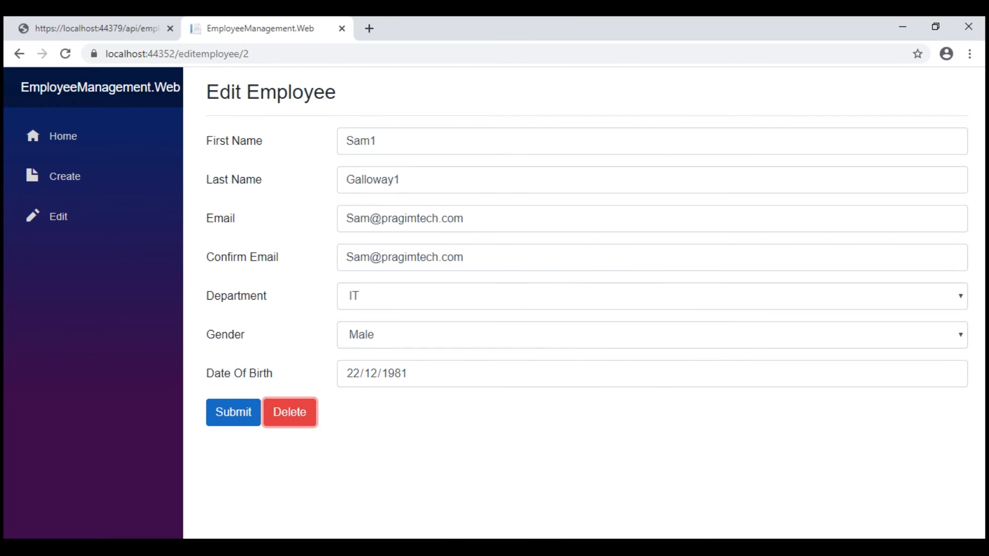
{"action": "left_click", "coordinate": [63, 136]}
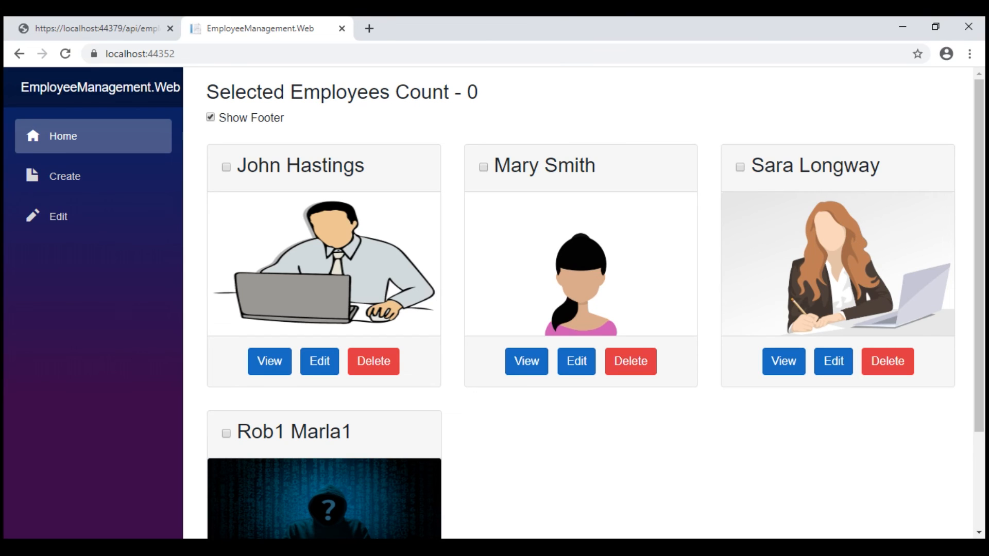